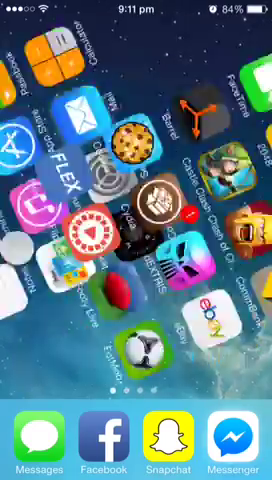
Step: Swipe left through the home screen pages to the last page with vShare and WinterBoard
{"action": "scroll", "scroll_direction": "left", "scroll_amount": 3}
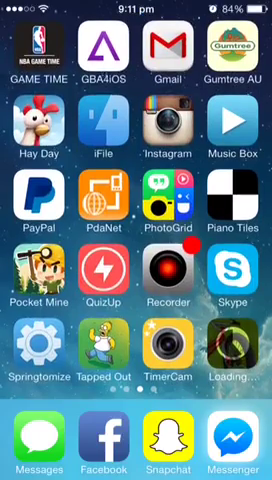
{"action": "scroll", "scroll_direction": "left", "scroll_amount": 3}
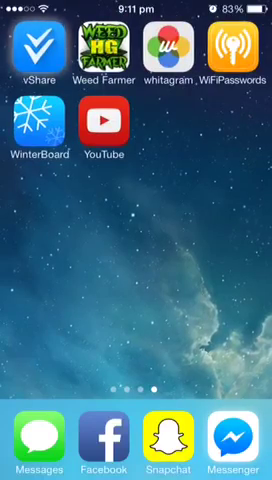
{"action": "scroll", "scroll_direction": "left", "scroll_amount": 3}
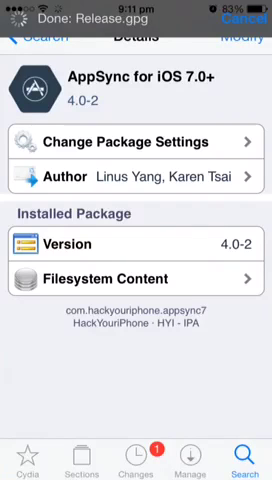
Step: Scroll the AppSync for iOS 7.0+ package page to confirm version 4.0-2 is installed
{"action": "scroll", "scroll_direction": "down", "scroll_amount": 3}
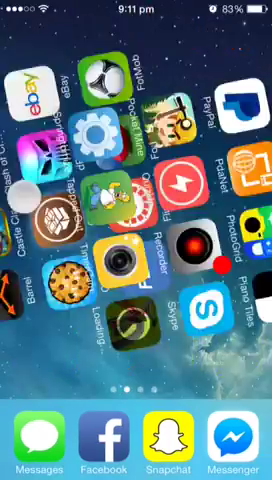
Step: Swipe left across the home screen pages to reach the Safari icon
{"action": "scroll", "scroll_direction": "left", "scroll_amount": 3}
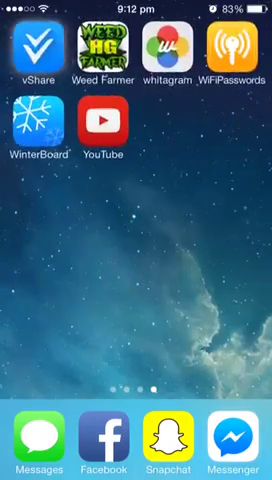
{"action": "scroll", "scroll_direction": "left", "scroll_amount": 3}
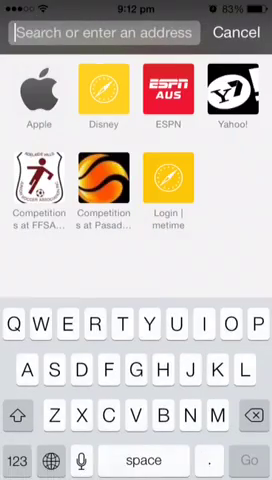
{"action": "left_click", "coordinate": [242, 31]}
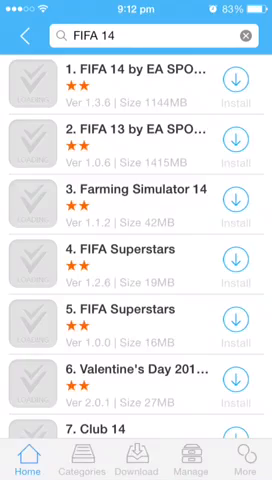
Step: Scroll through vShare's FIFA 14 search results listing similar free apps
{"action": "scroll", "scroll_direction": "down", "scroll_amount": 3}
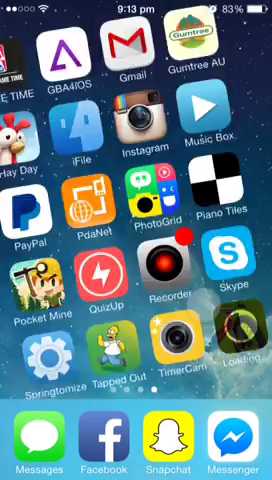
Step: Swipe between home screen pages back to the last one with vShare, WinterBoard and YouTube
{"action": "scroll", "scroll_direction": "left", "scroll_amount": 3}
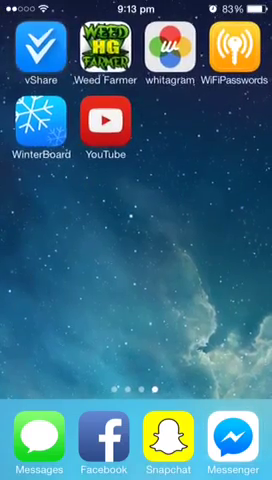
{"action": "scroll", "scroll_direction": "left", "scroll_amount": 3}
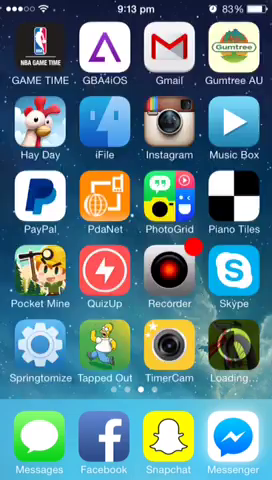
{"action": "scroll", "scroll_direction": "left", "scroll_amount": 3}
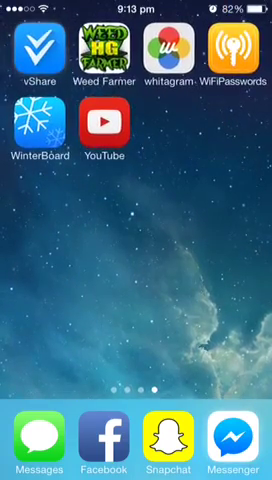